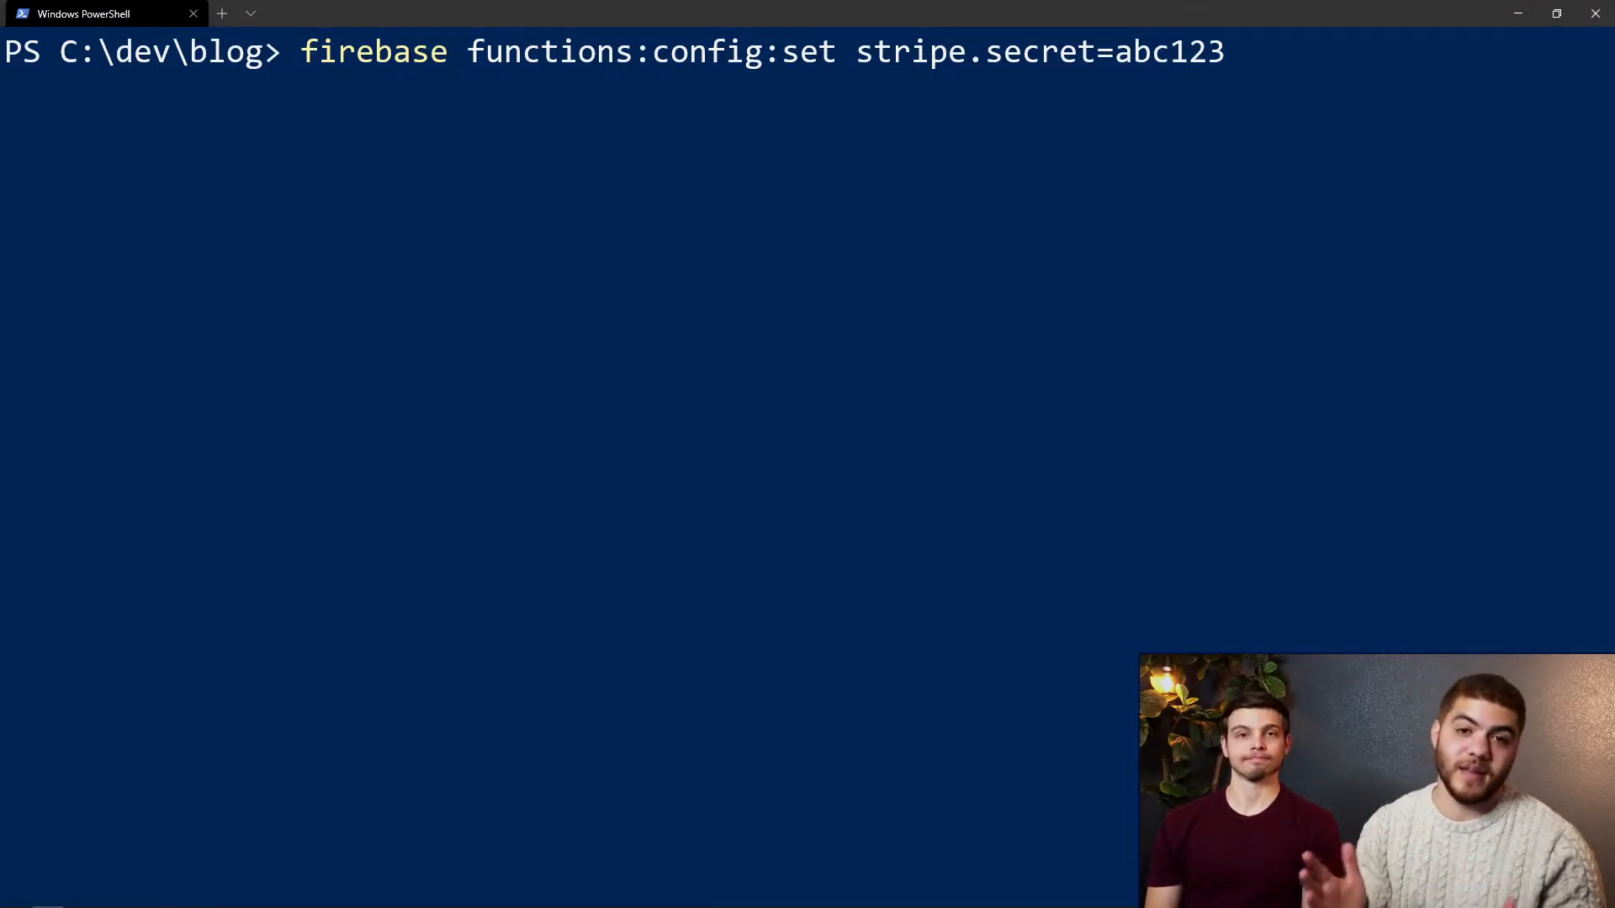
key(enter)
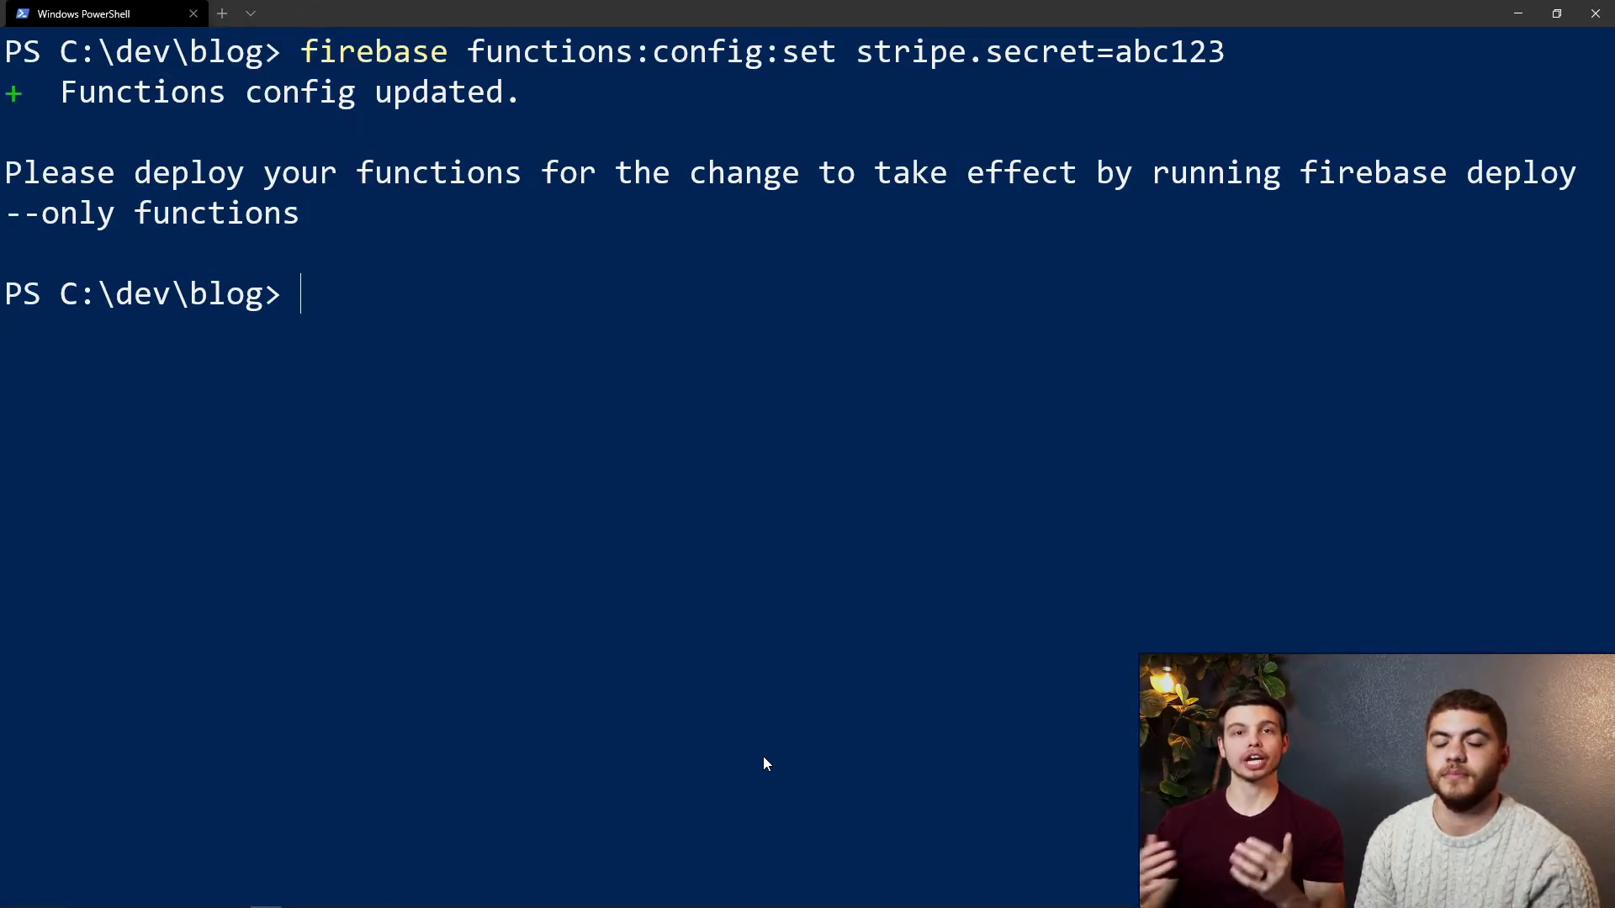